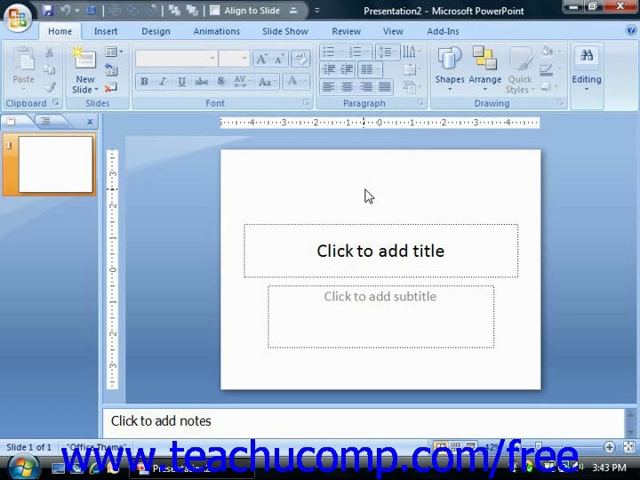
mouse_move(362, 186)
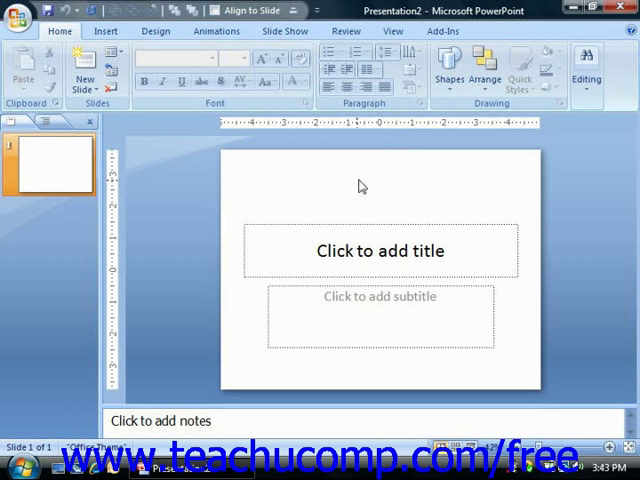
Show the Save As format choices from the Office Button menu.
left_click(16, 18)
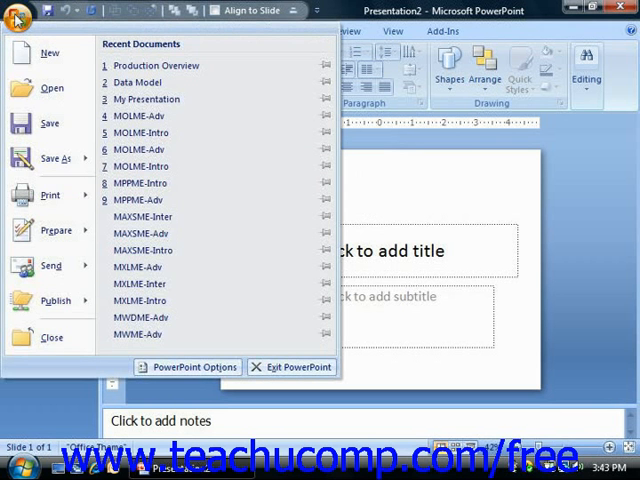
left_click(56, 158)
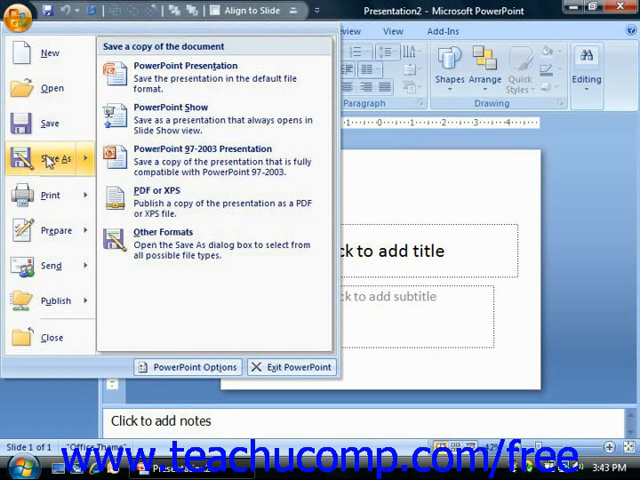
Save the presentation as a PowerPoint Presentation named 'Meeting Notes' in Documents.
left_click(184, 70)
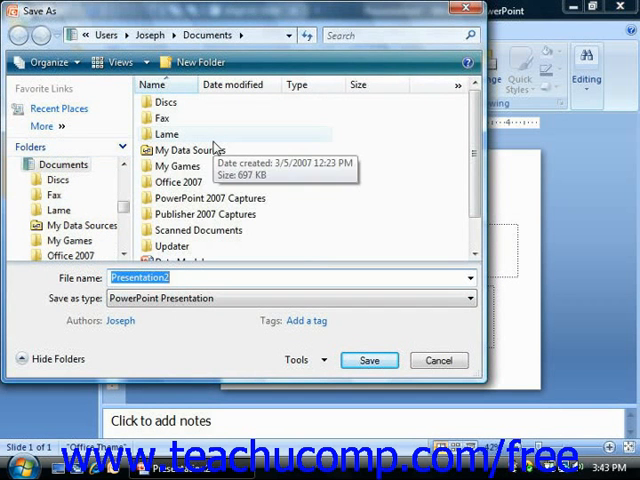
mouse_move(248, 148)
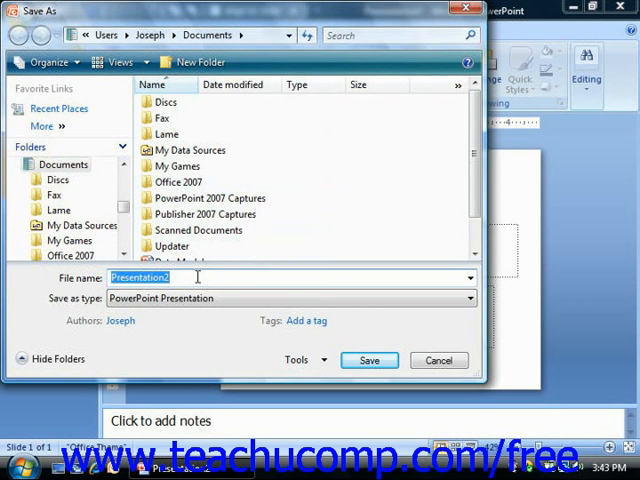
type("Meeting")
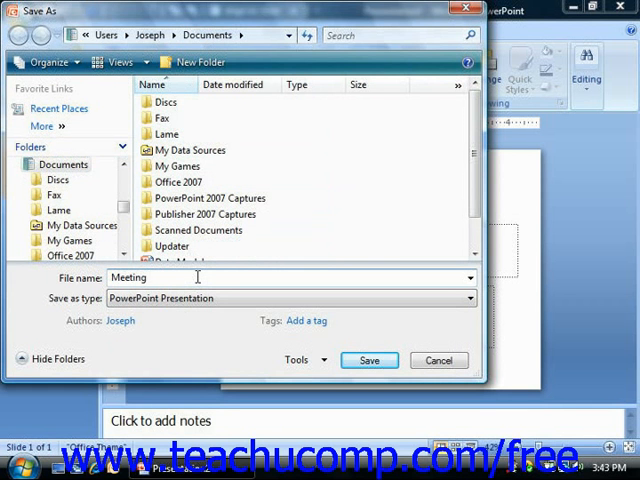
type("Notes")
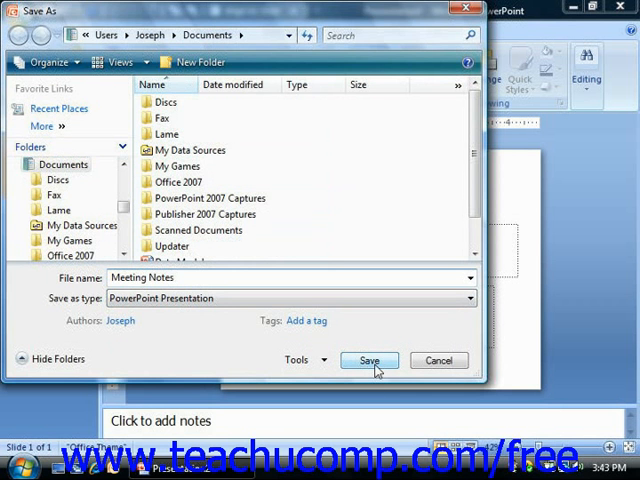
left_click(368, 360)
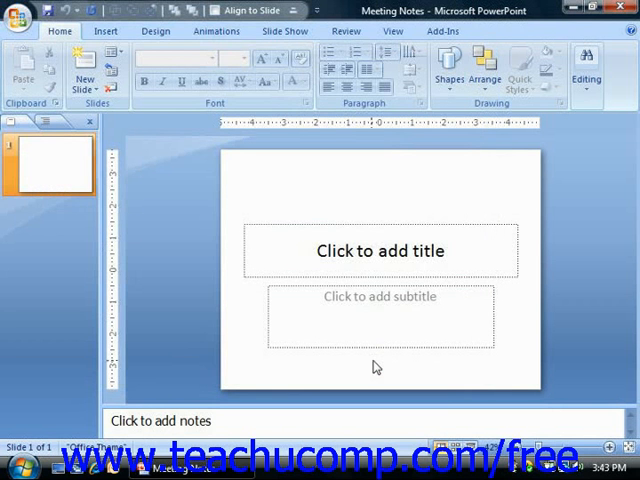
mouse_move(358, 118)
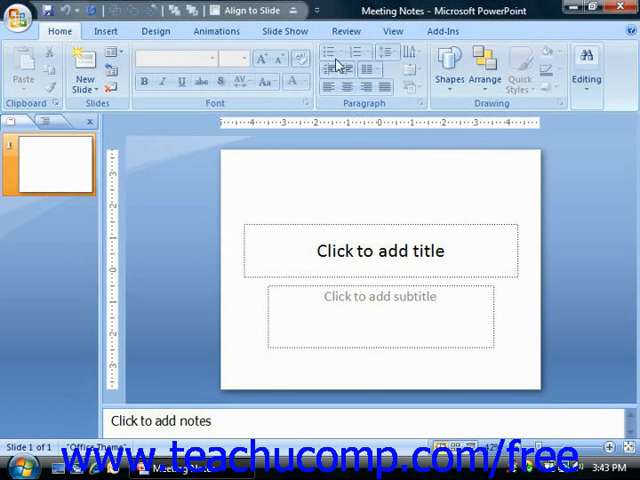
Enter 'Meeting' in the slide's title placeholder.
left_click(380, 250)
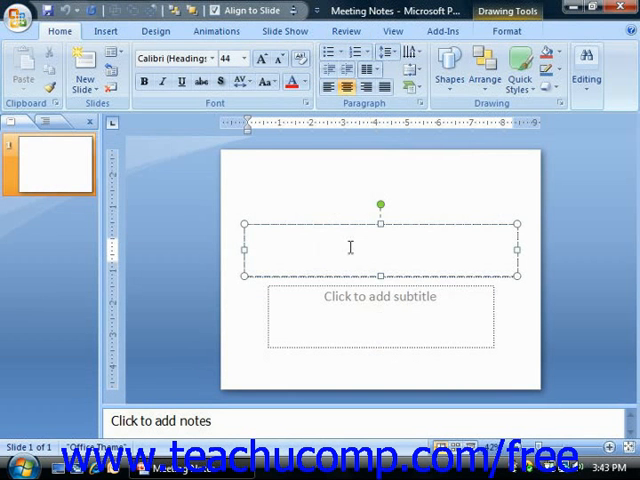
type("M")
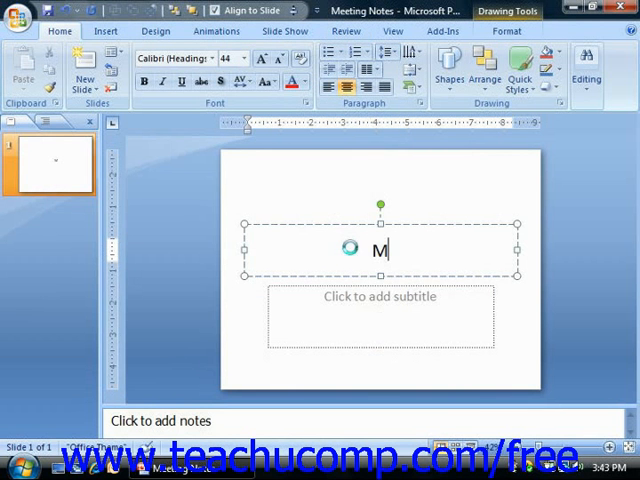
type("eeting")
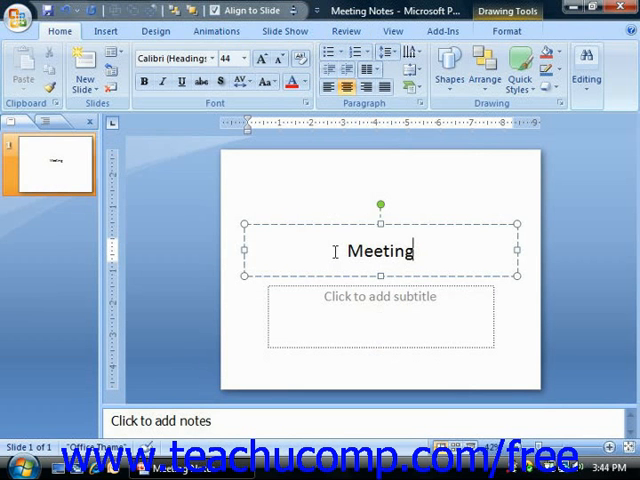
mouse_move(150, 152)
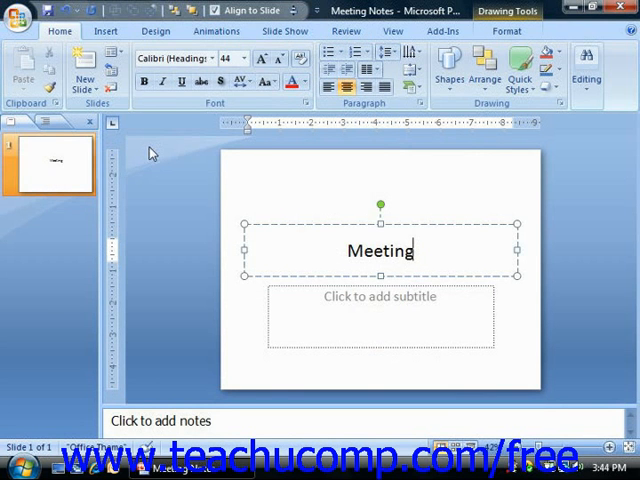
left_click(20, 12)
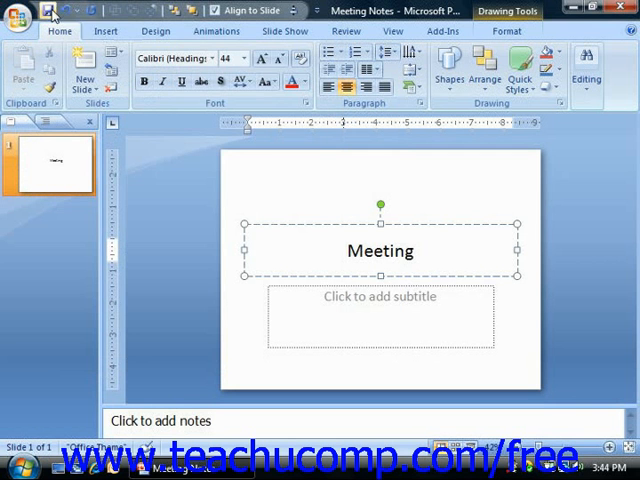
mouse_move(50, 12)
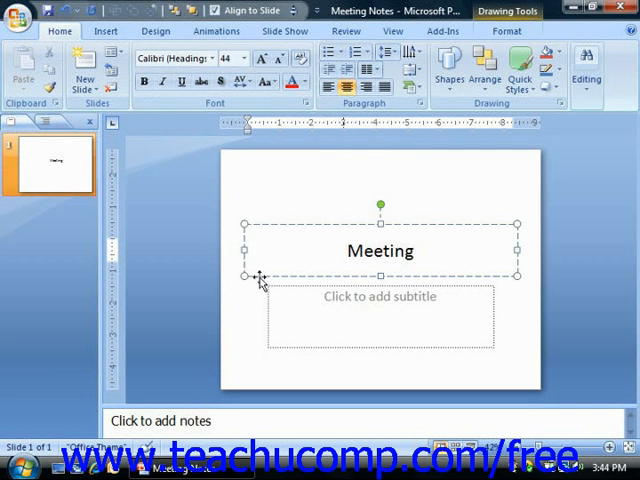
left_click(380, 252)
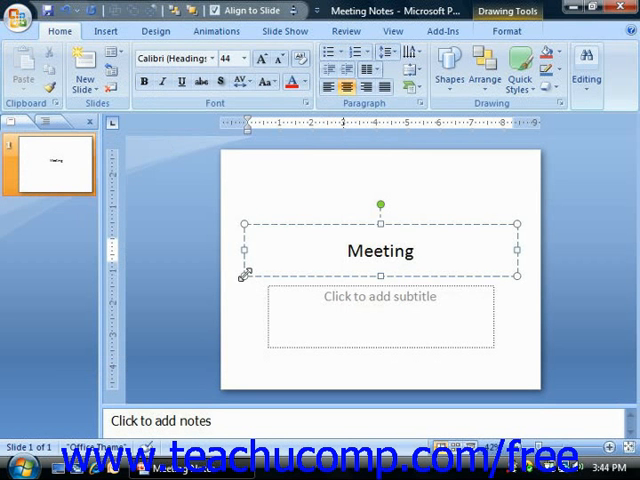
left_click(380, 252)
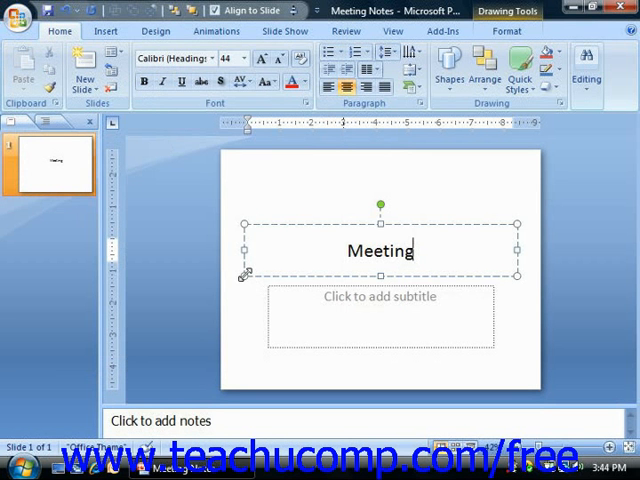